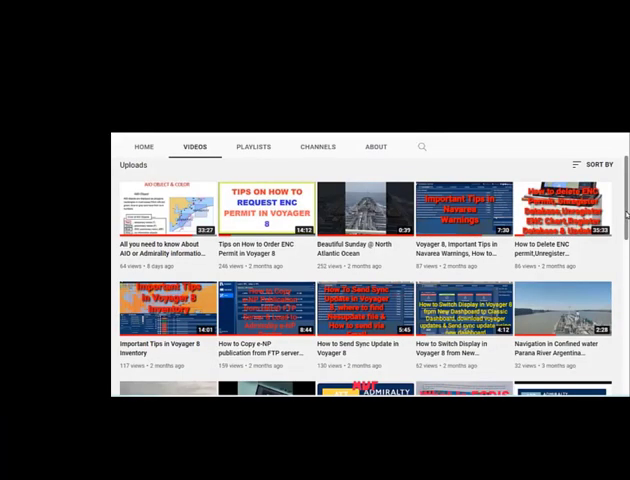
Scroll through the Updates map then switch to the Dashboard of alerts and warnings
scroll("down", 3)
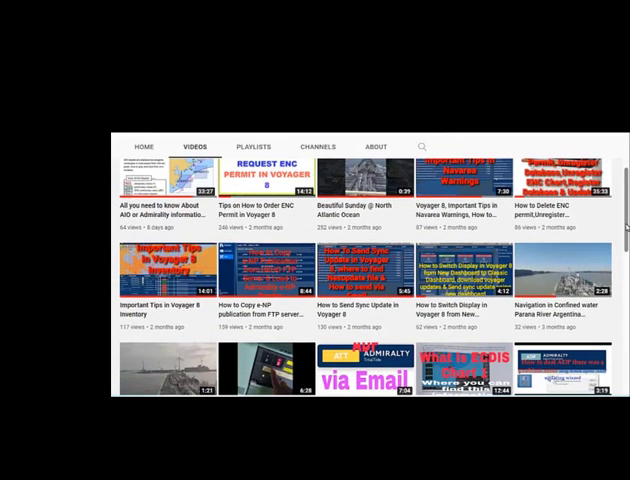
scroll("down", 3)
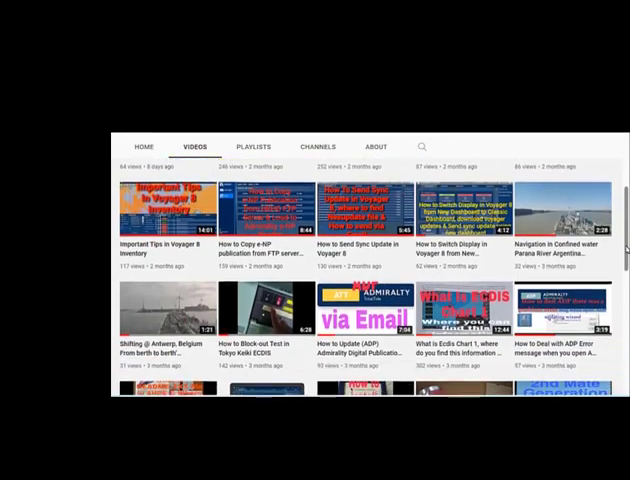
scroll("up", 3)
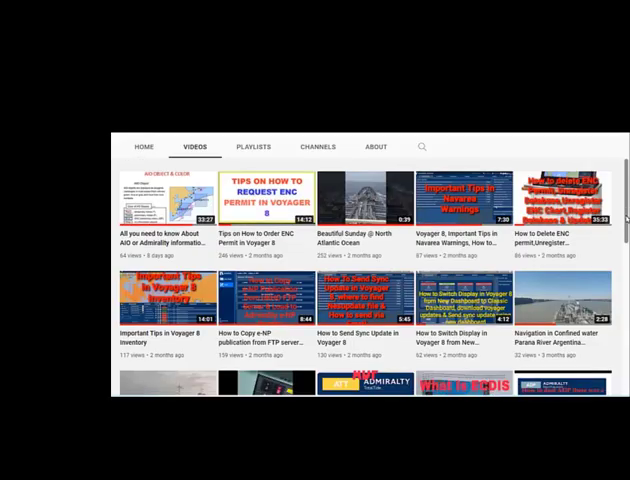
scroll("down", 3)
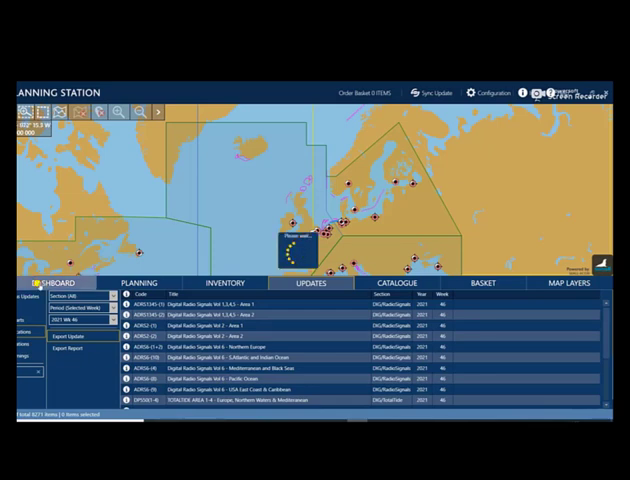
left_click(48, 284)
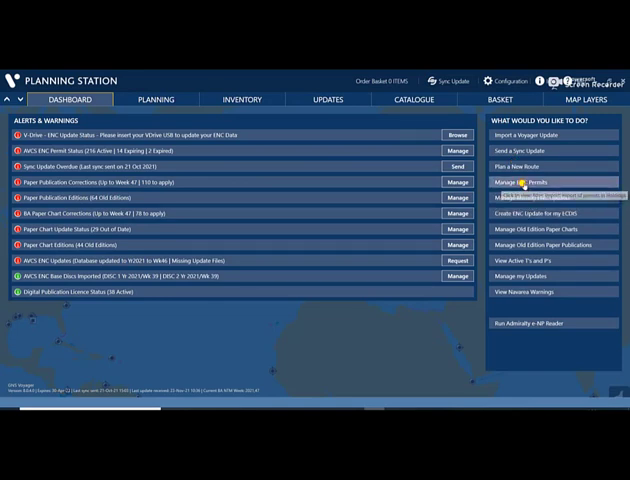
Import a file from the drive into the chart inventory via the manage option
left_click(524, 182)
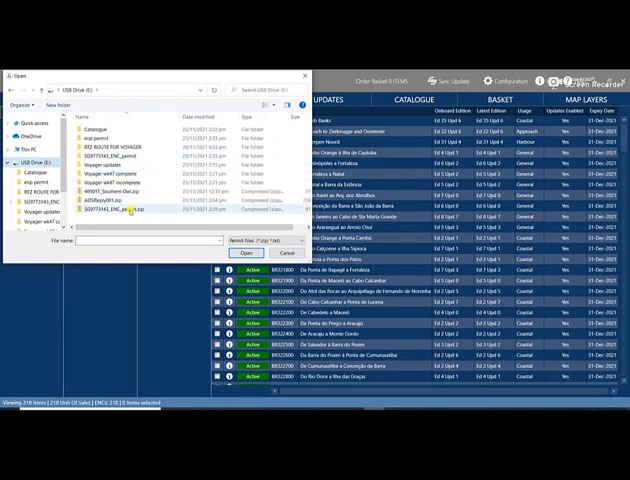
left_click(130, 216)
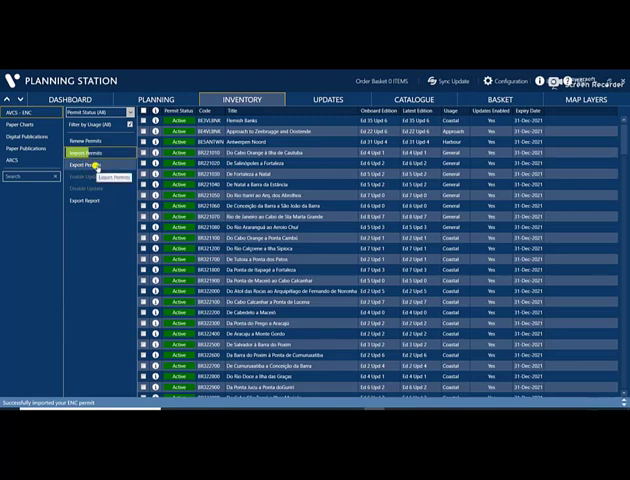
left_click(80, 148)
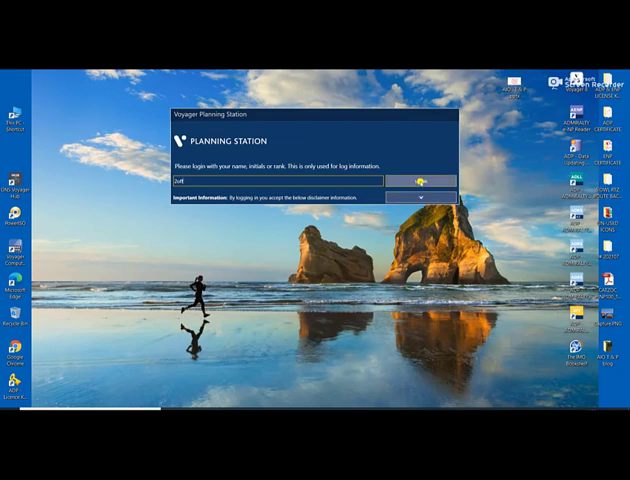
Log in to Planning Station after the restart to reach the dashboard
left_click(420, 180)
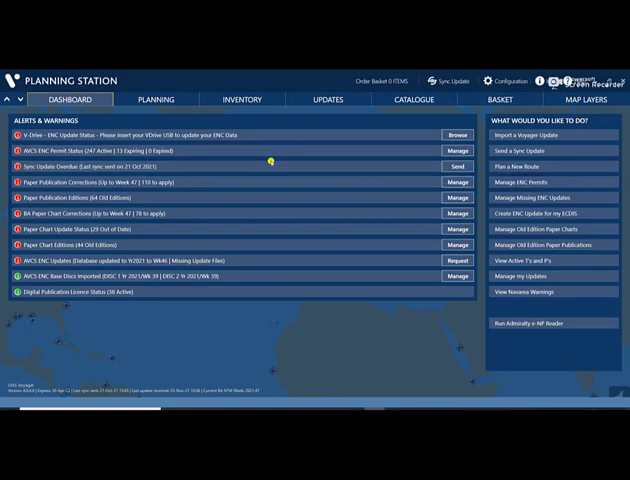
mouse_move(308, 164)
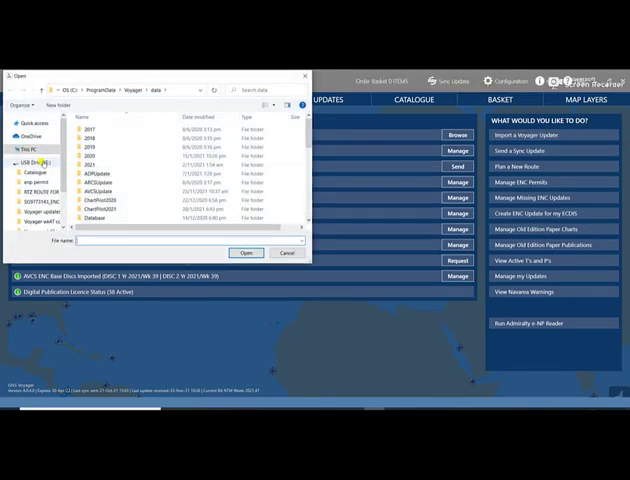
Select the Voyager update file from the drive's updates folder and import it
left_click(34, 162)
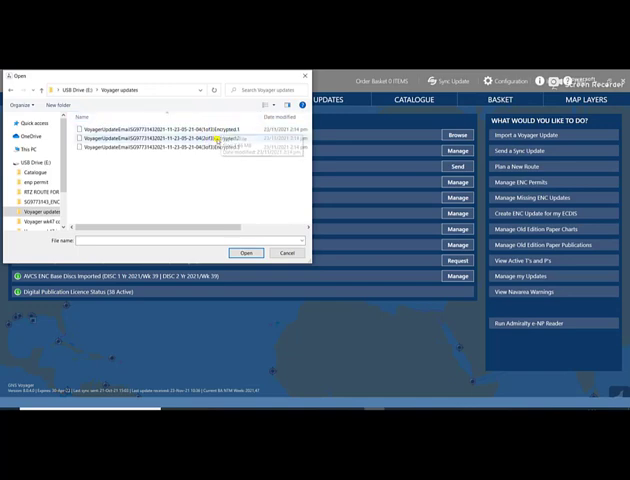
left_click(180, 128)
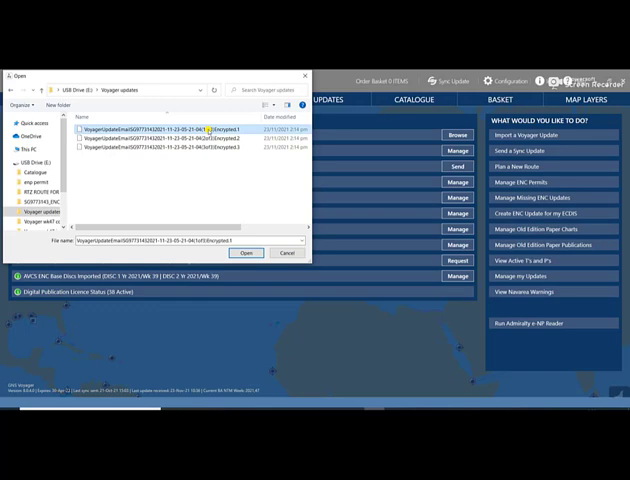
mouse_move(150, 132)
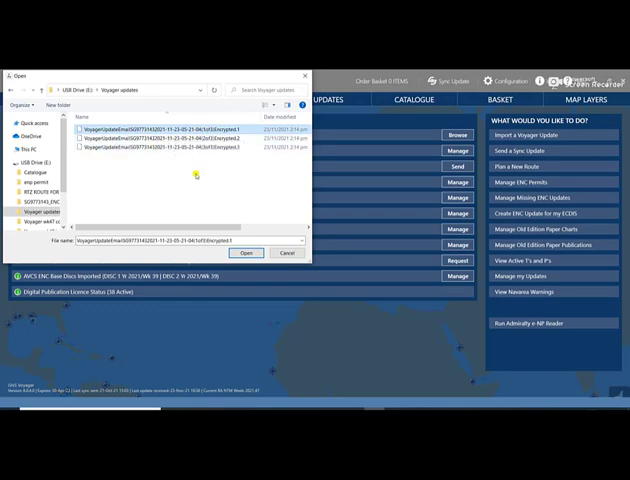
mouse_move(250, 236)
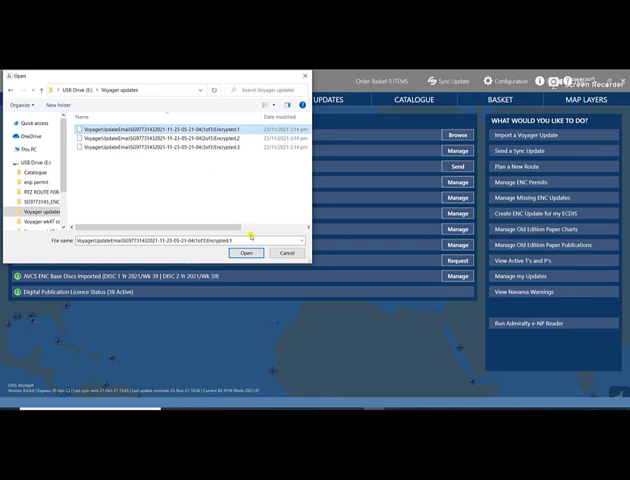
mouse_move(220, 148)
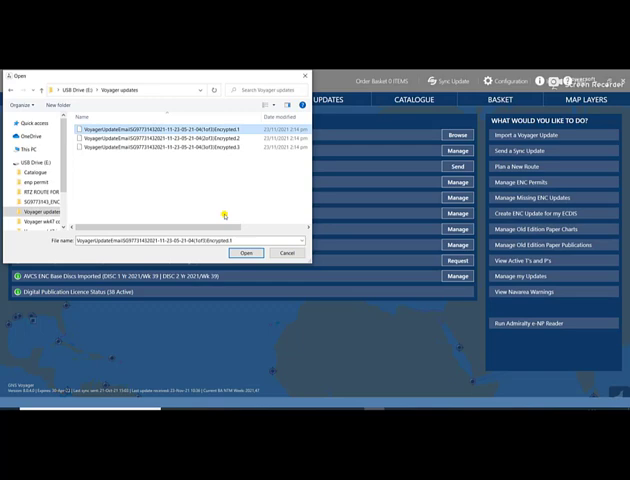
mouse_move(256, 184)
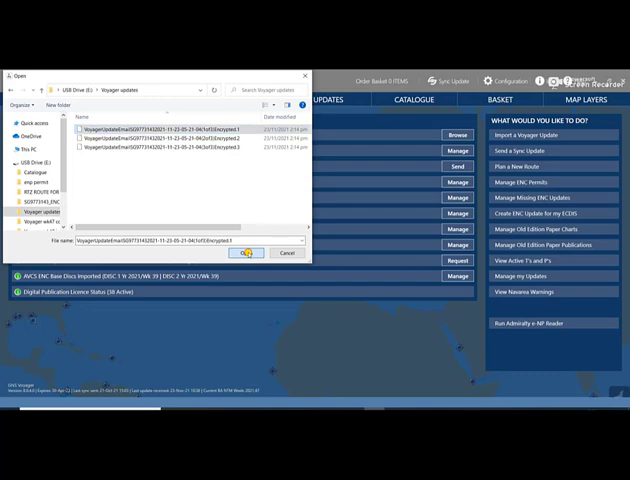
left_click(246, 252)
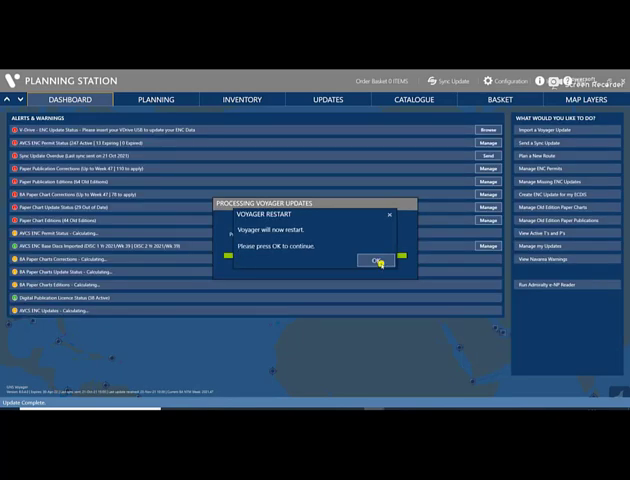
Accept the restart notice for processed updates and log back in to the dashboard
left_click(376, 260)
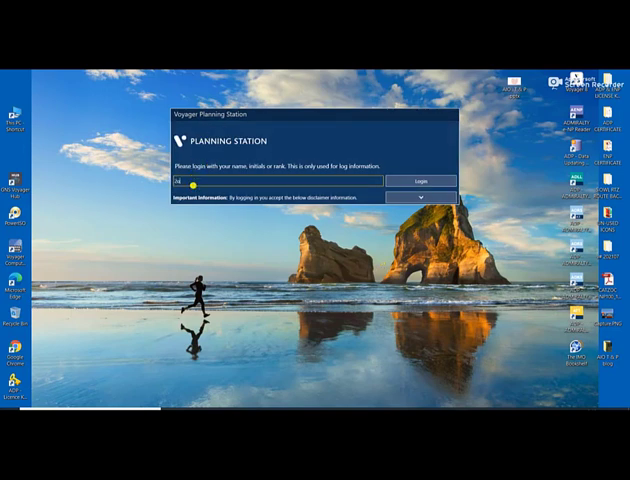
left_click(422, 182)
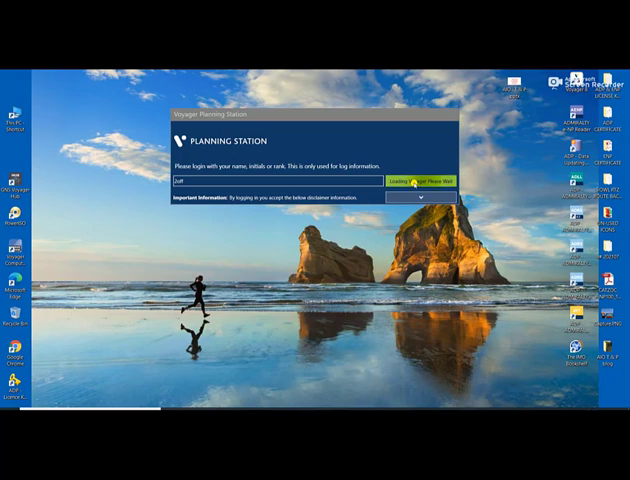
left_click(412, 180)
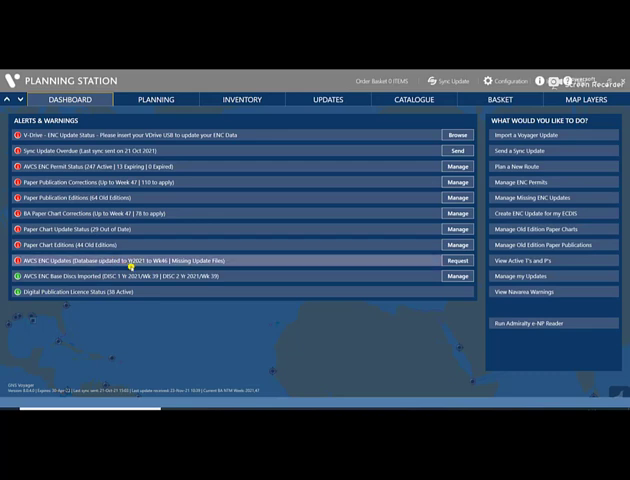
mouse_move(160, 260)
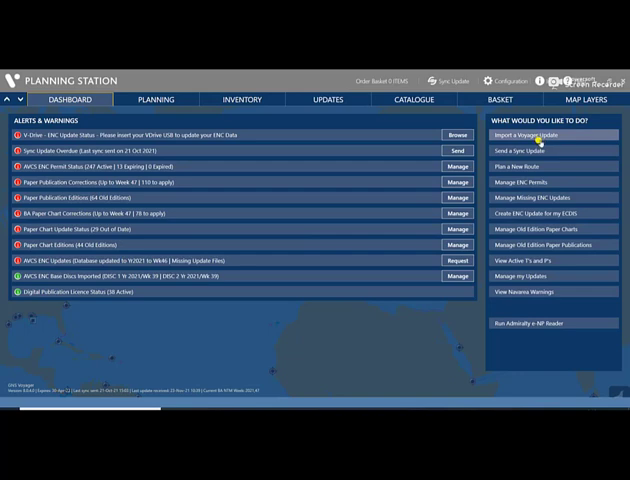
mouse_move(124, 276)
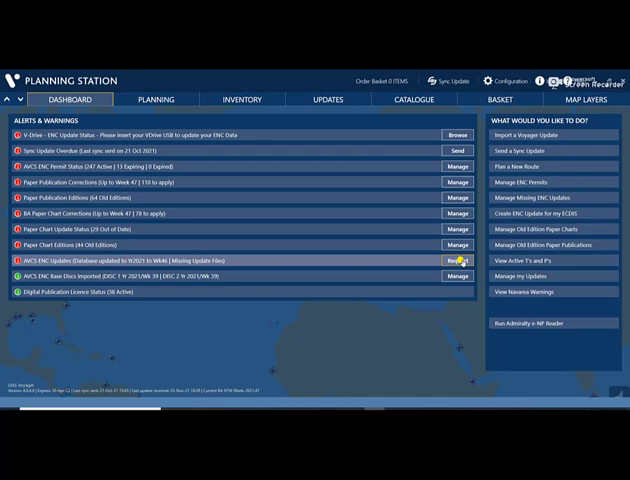
left_click(456, 260)
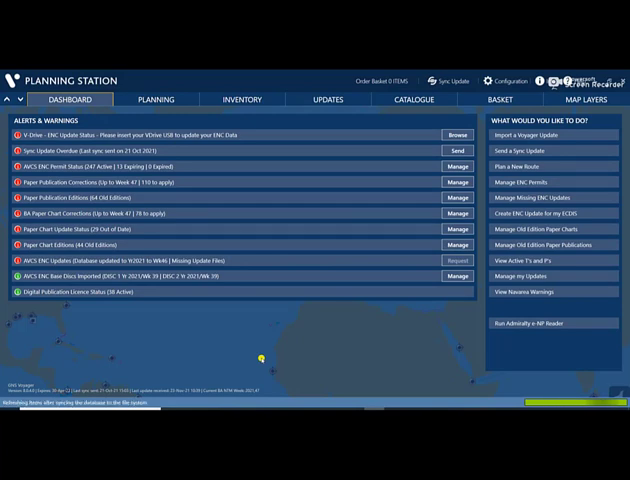
mouse_move(224, 308)
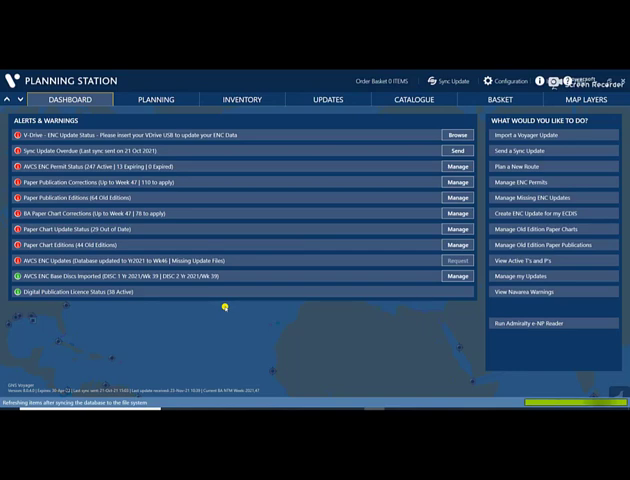
left_click(456, 260)
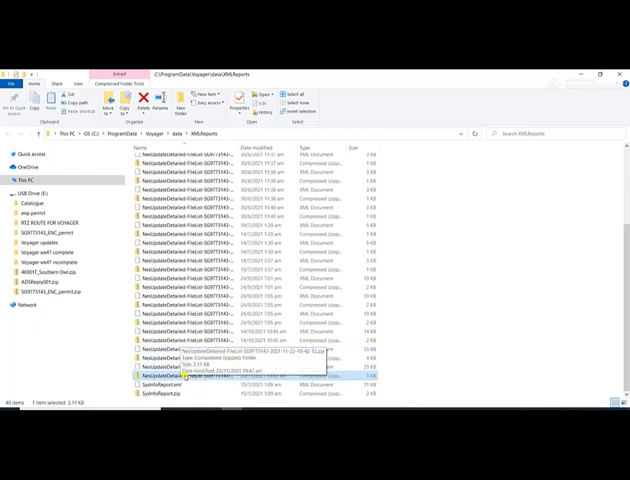
Bring up the context menu on an update file in ProgramData > Voyager > data
right_click(200, 376)
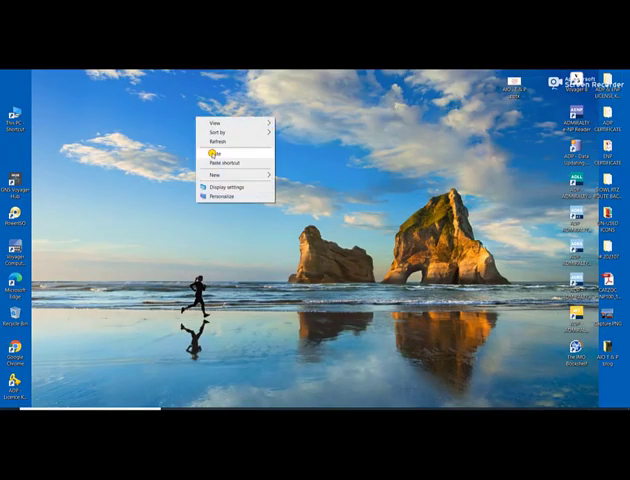
Refresh the desktop and start Planning Station from its shortcut
left_click(216, 176)
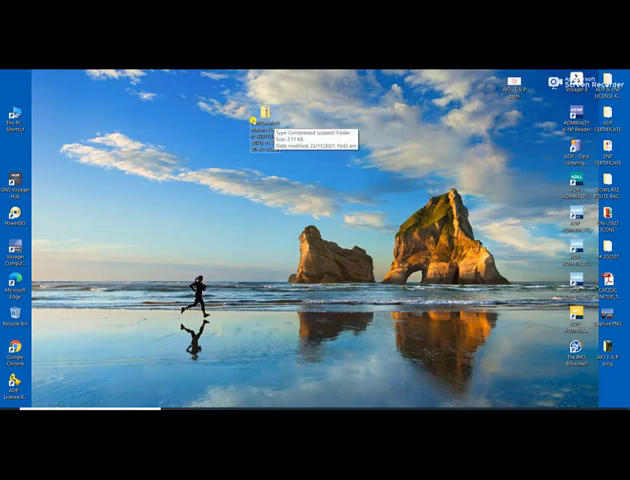
double_click(260, 116)
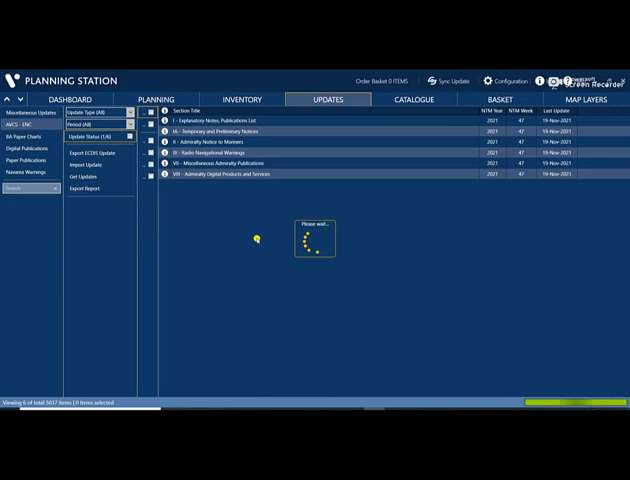
Show AVCS ENC updates filtered to cells with Update Missing status
left_click(96, 132)
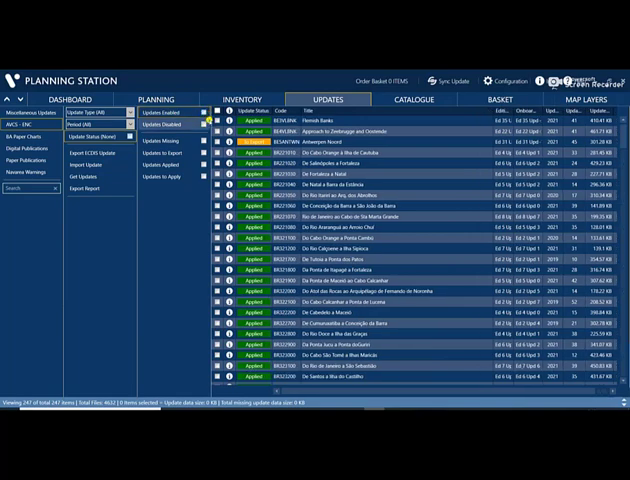
left_click(160, 144)
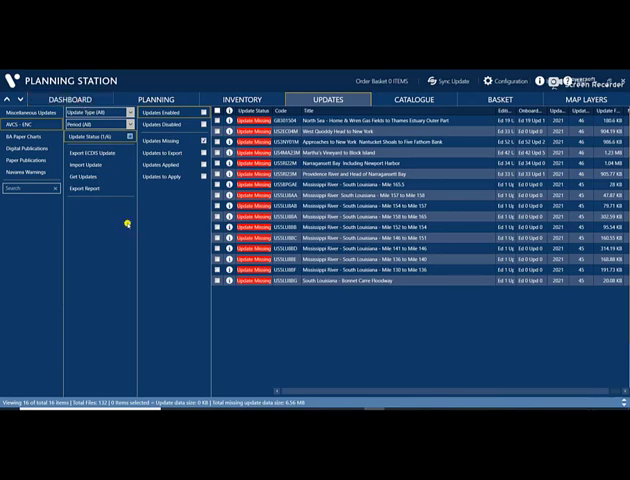
mouse_move(176, 268)
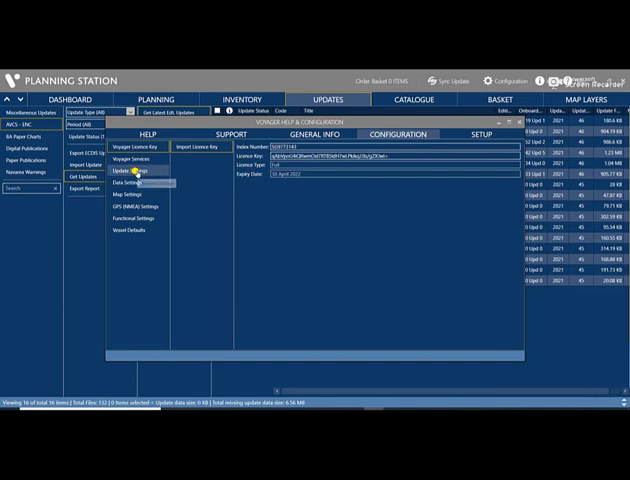
left_click(128, 170)
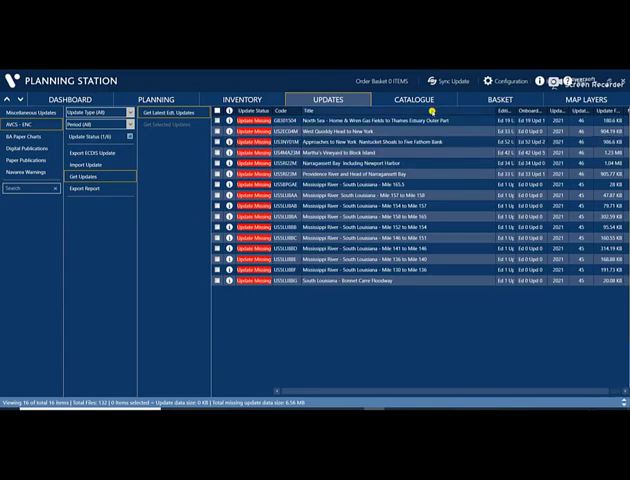
left_click(444, 80)
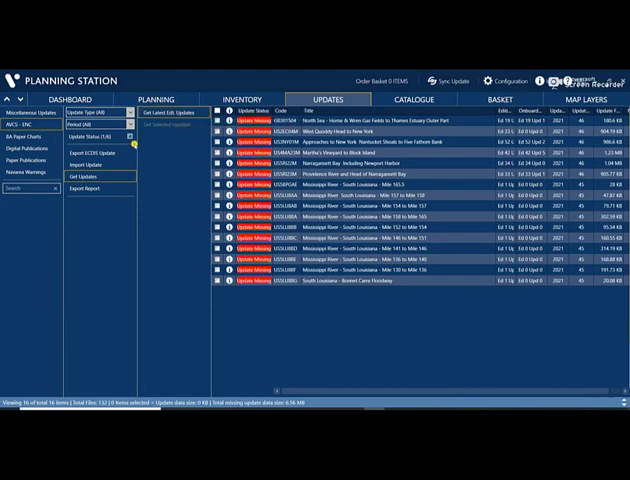
mouse_move(230, 352)
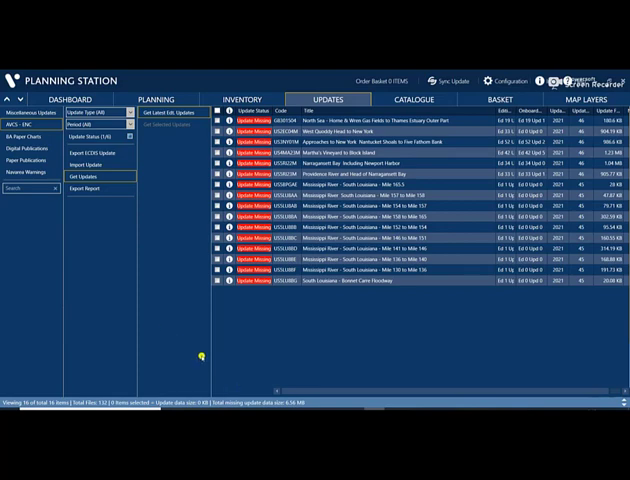
mouse_move(258, 356)
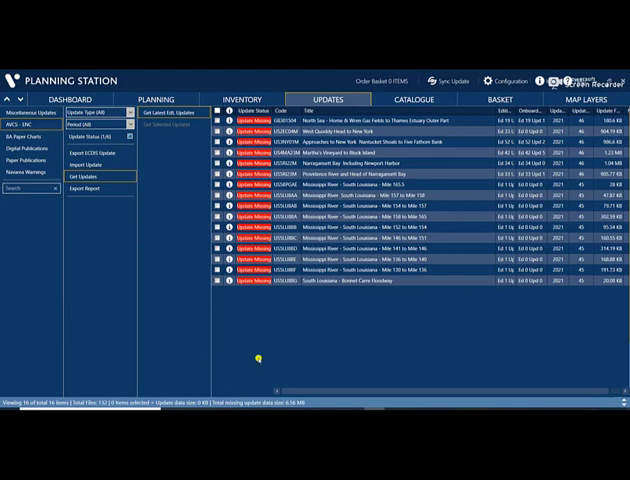
mouse_move(256, 356)
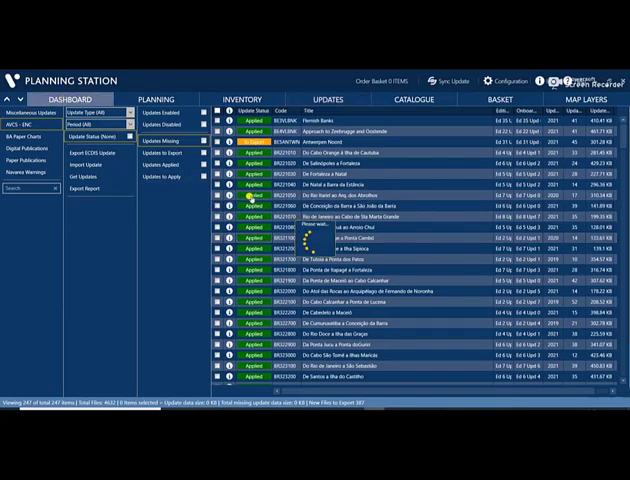
Switch the Update Status filter back to show applied ENC cell updates
left_click(68, 100)
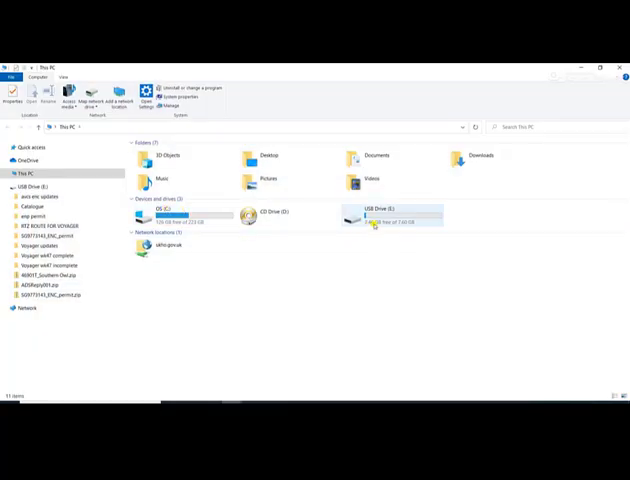
Browse into USB Drive (E:) and its update folder
double_click(376, 212)
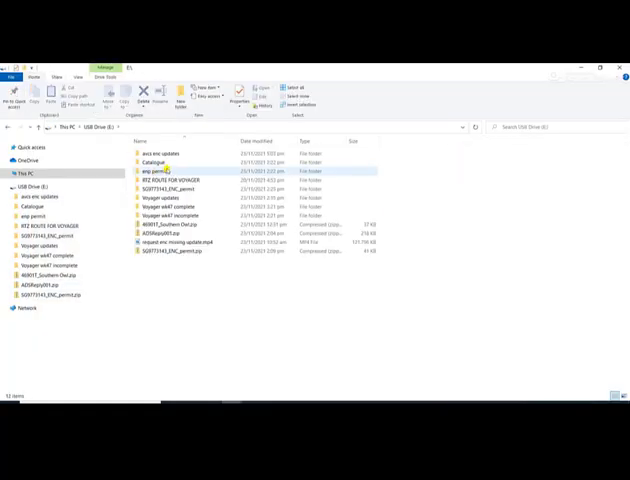
double_click(160, 152)
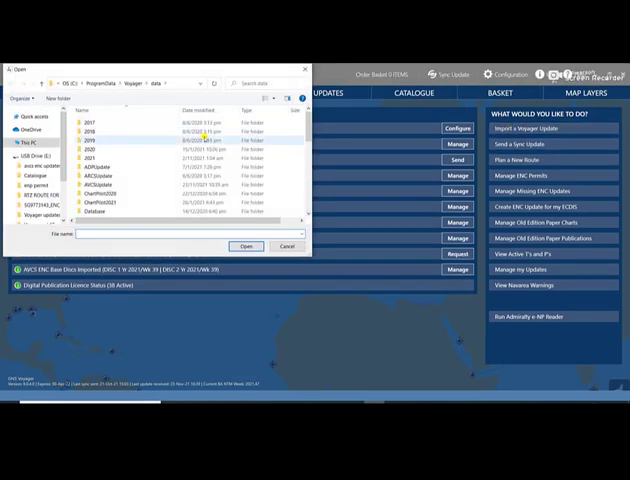
Import the update file from the USB drive's updates folder and accept the Voyager restart
left_click(30, 156)
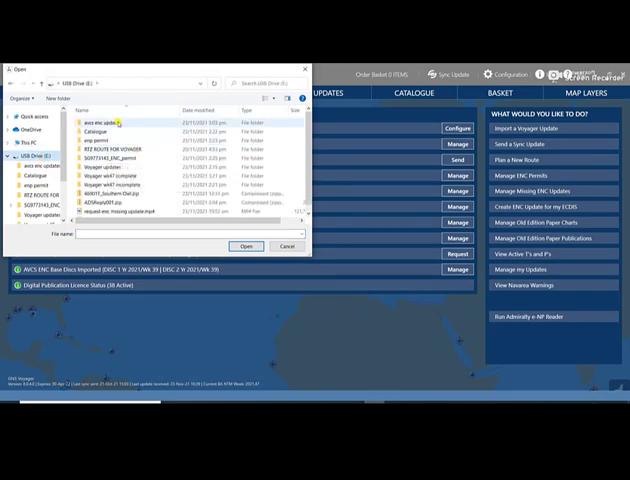
mouse_move(110, 122)
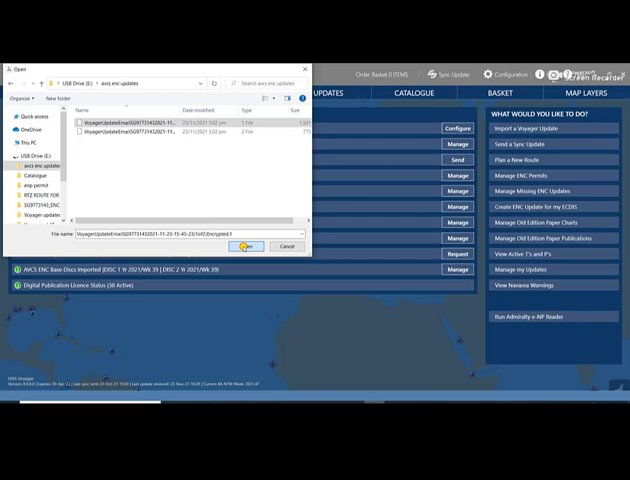
left_click(244, 244)
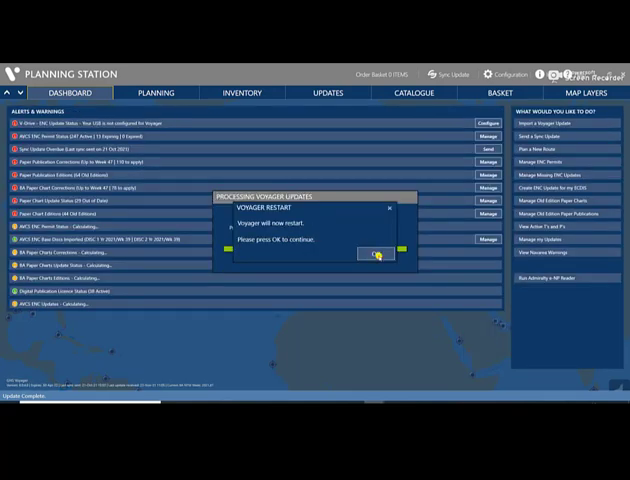
left_click(376, 252)
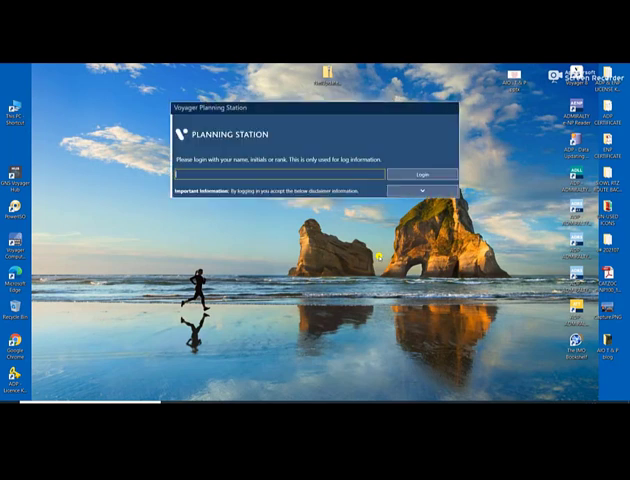
Sign in with 'JI' so the planning station's updates page reappears
type("JI")
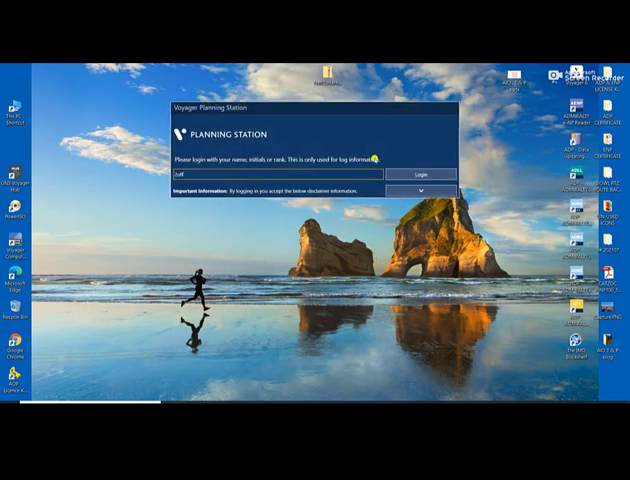
left_click(406, 174)
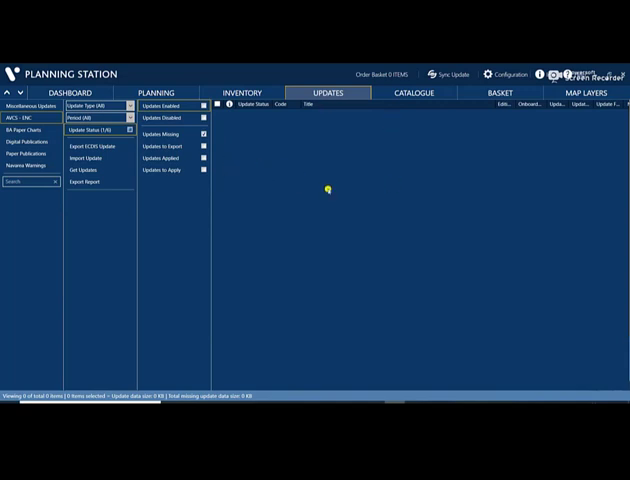
mouse_move(248, 136)
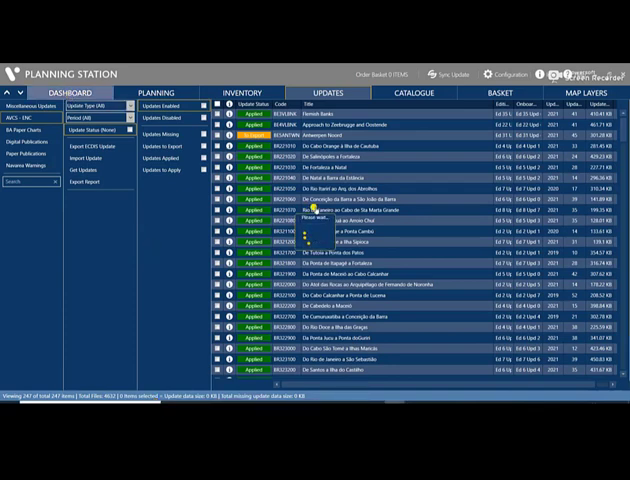
Leave the populated list of applied chart cells and go back to the dashboard
left_click(68, 92)
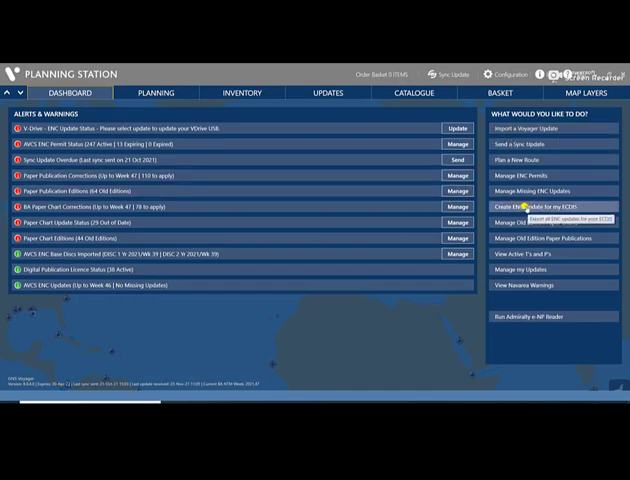
From the dashboard, begin creating an ENC update for the ECDIS
left_click(328, 92)
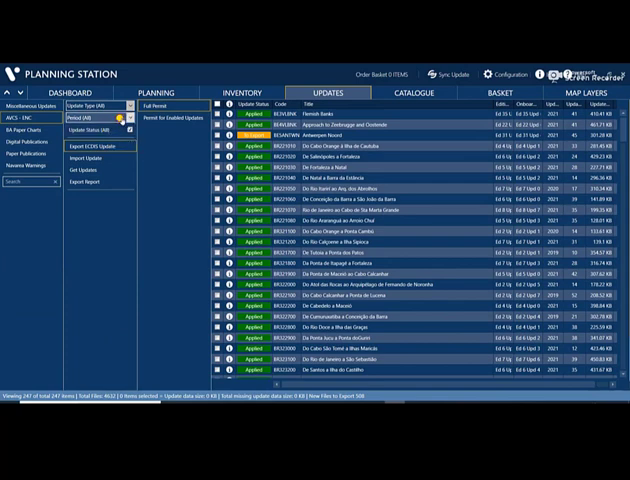
Choose the export type for the ENC update from the dropdown
left_click(100, 130)
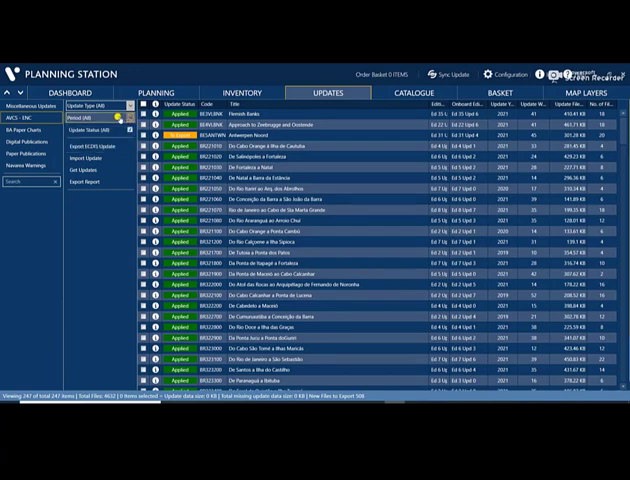
Start the ECDIS update export and review the flagged chart cells further down the list
left_click(122, 104)
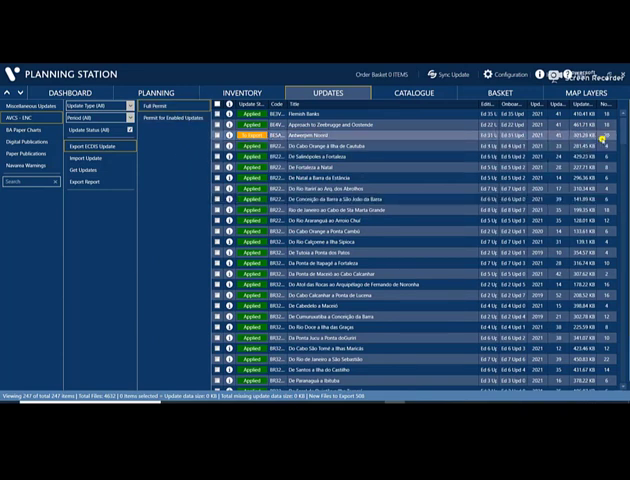
scroll("down", 3)
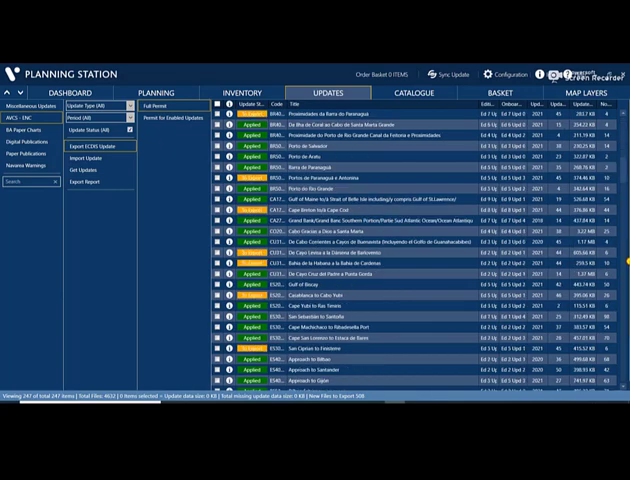
scroll("down", 3)
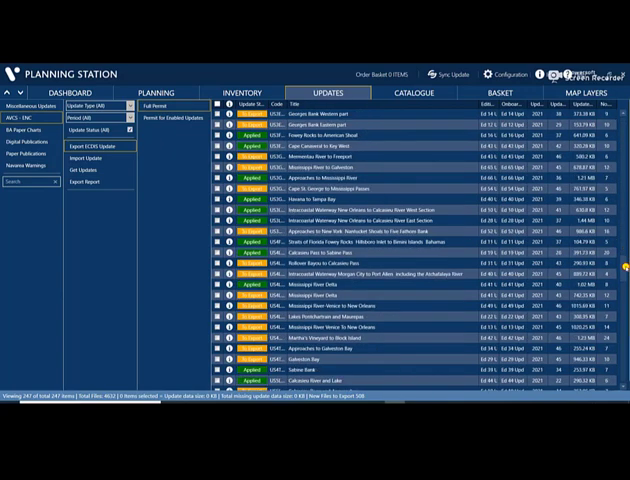
scroll("down", 3)
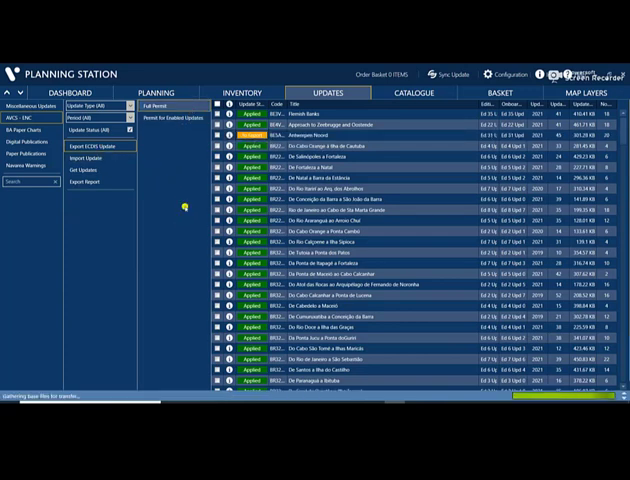
mouse_move(192, 280)
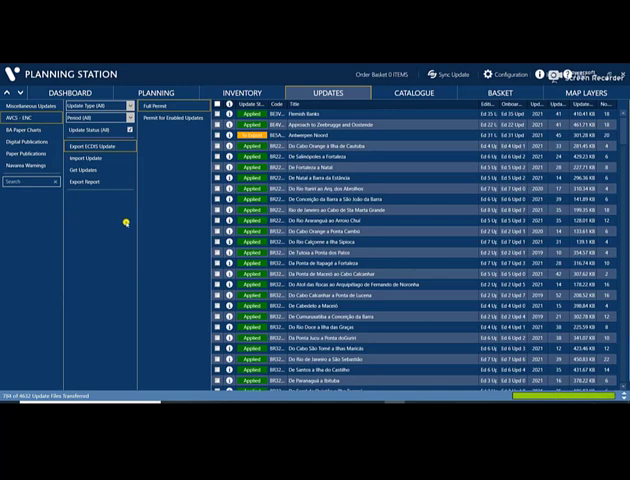
mouse_move(144, 232)
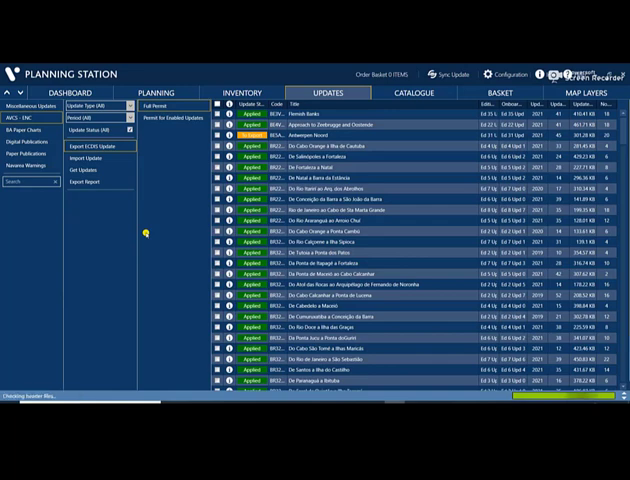
Let the ENC export run until the completed-successfully message appears
left_click(90, 144)
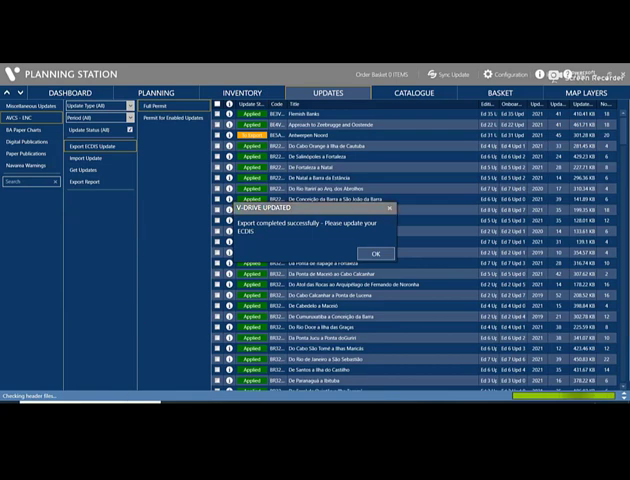
mouse_move(356, 284)
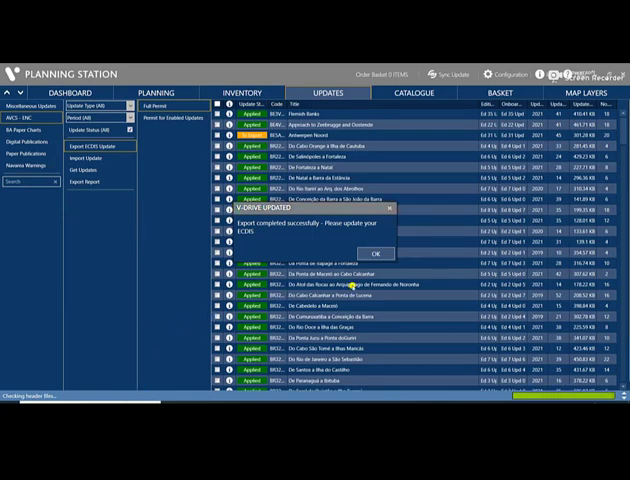
mouse_move(280, 222)
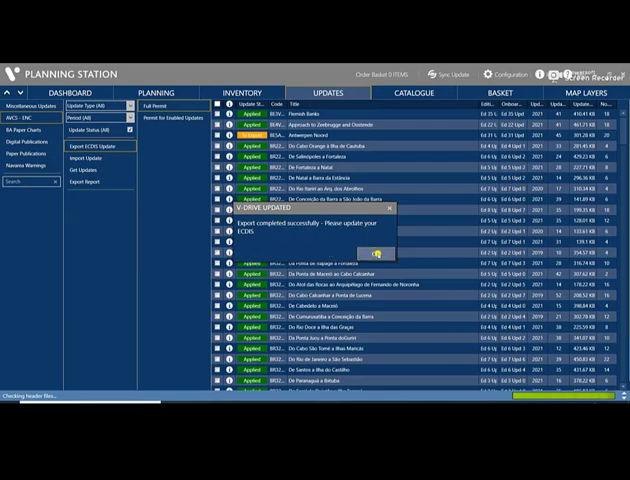
Dismiss the 'Export completed successfully' message, revealing the chart status list
left_click(376, 252)
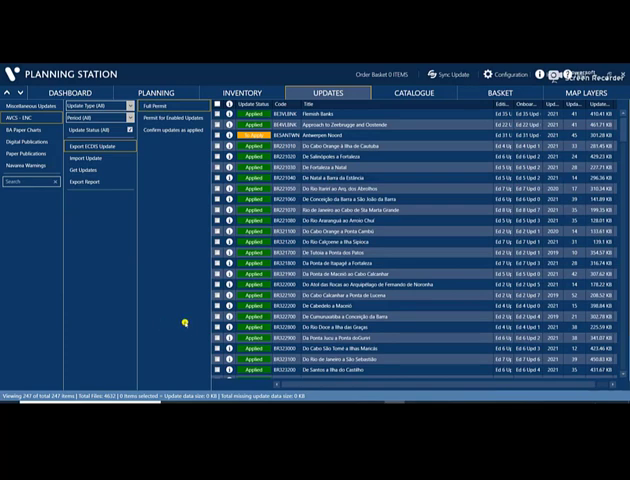
mouse_move(170, 296)
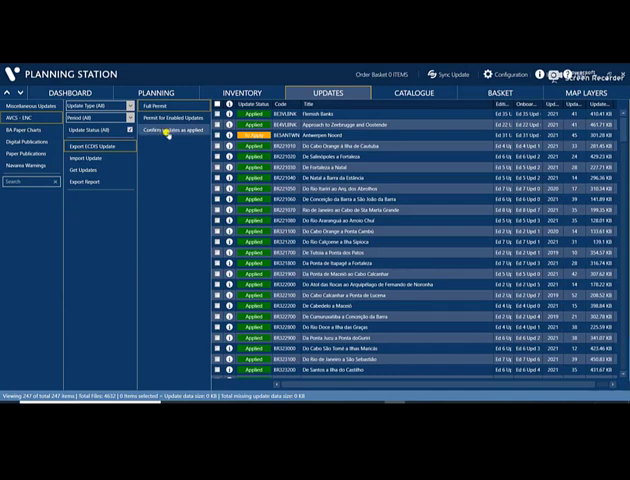
mouse_move(164, 132)
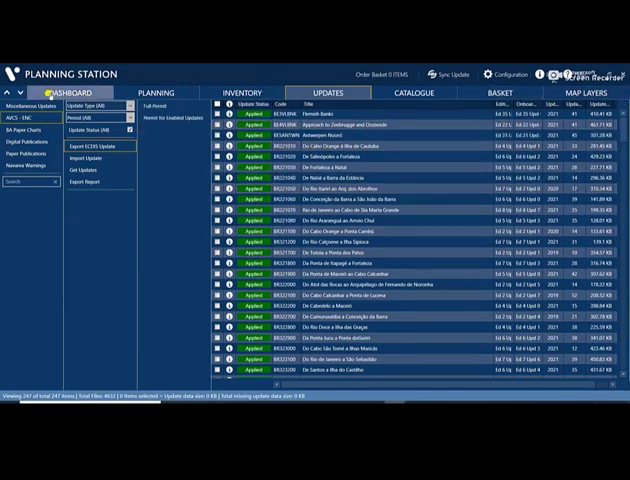
With the exported updates confirmed as applied, return to the dashboard of alerts and tasks
left_click(68, 92)
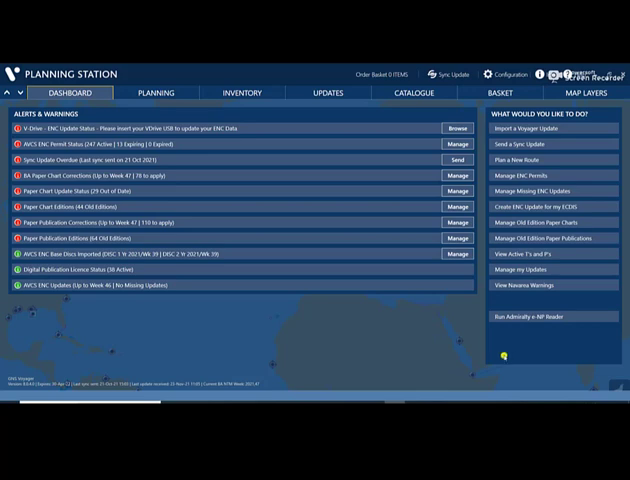
mouse_move(348, 302)
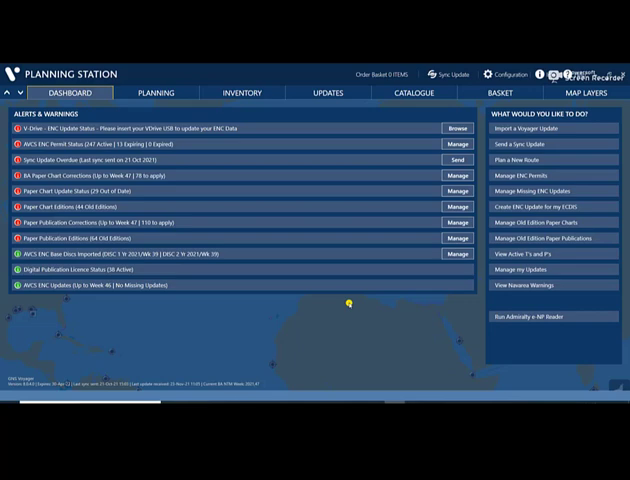
mouse_move(366, 388)
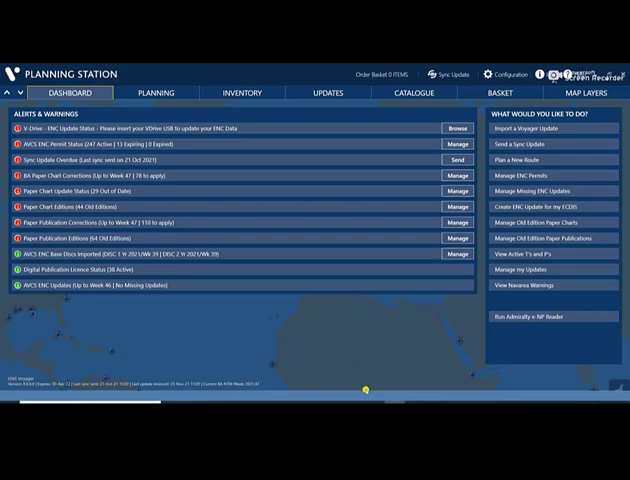